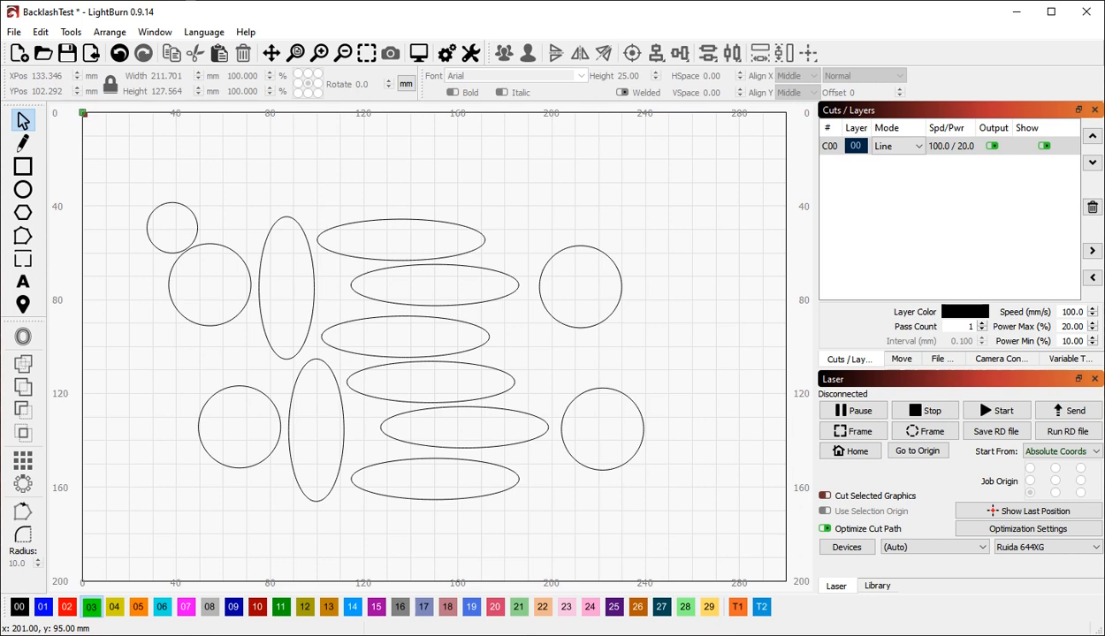
{"action": "mouse_move", "coordinate": [555, 255]}
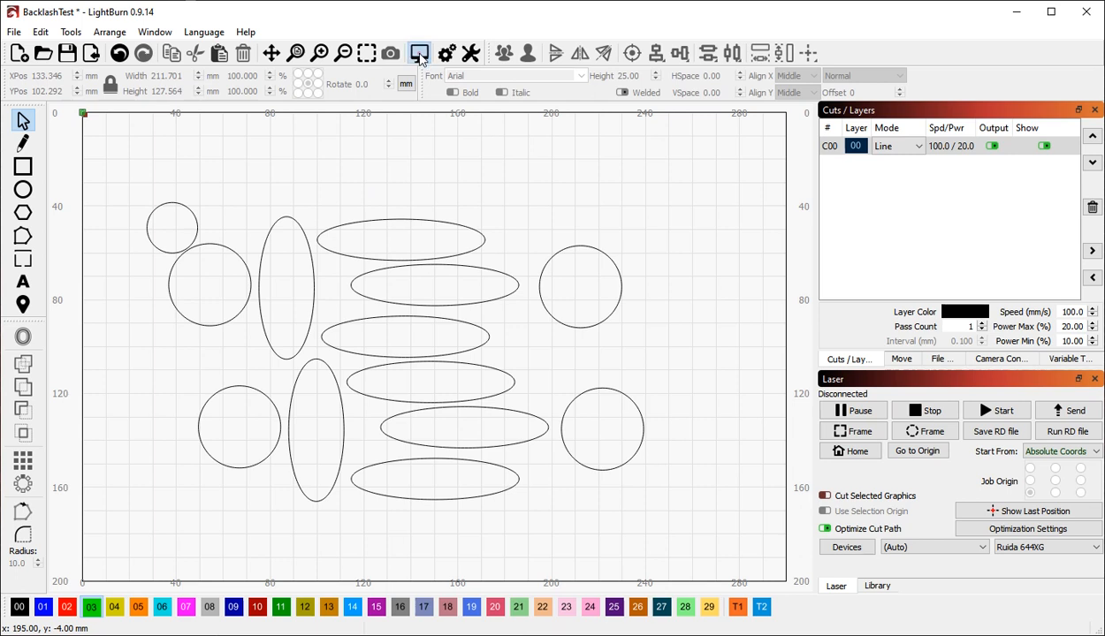
Open the cut preview of the BacklashTest circle and ellipse design
{"action": "left_click", "coordinate": [419, 53]}
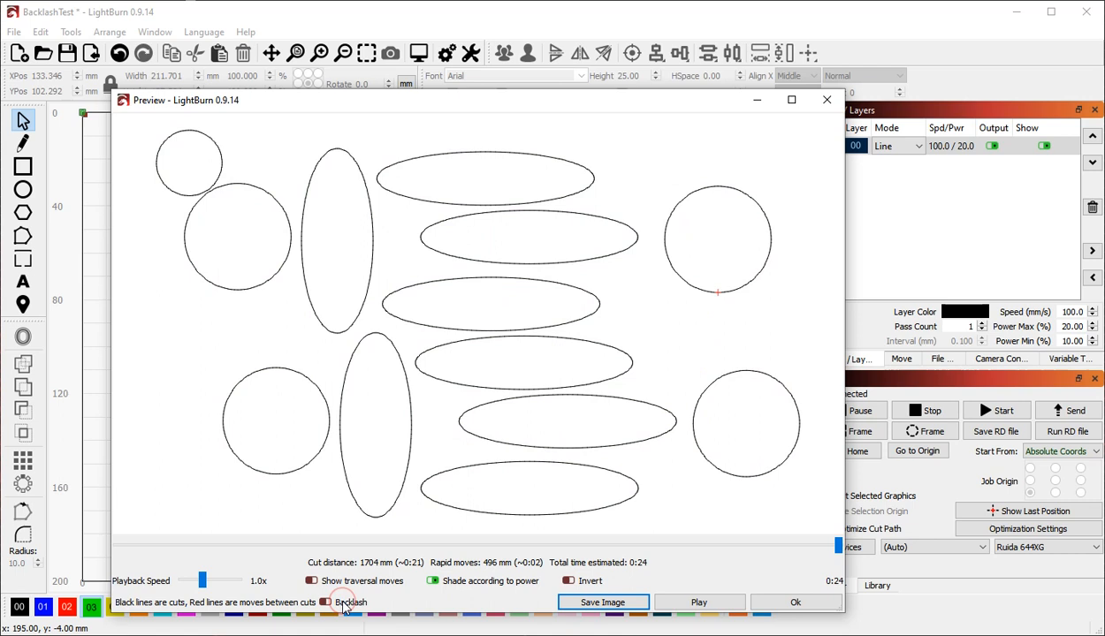
Send the cut simulation back to the very start of the job
{"action": "left_click", "coordinate": [327, 601]}
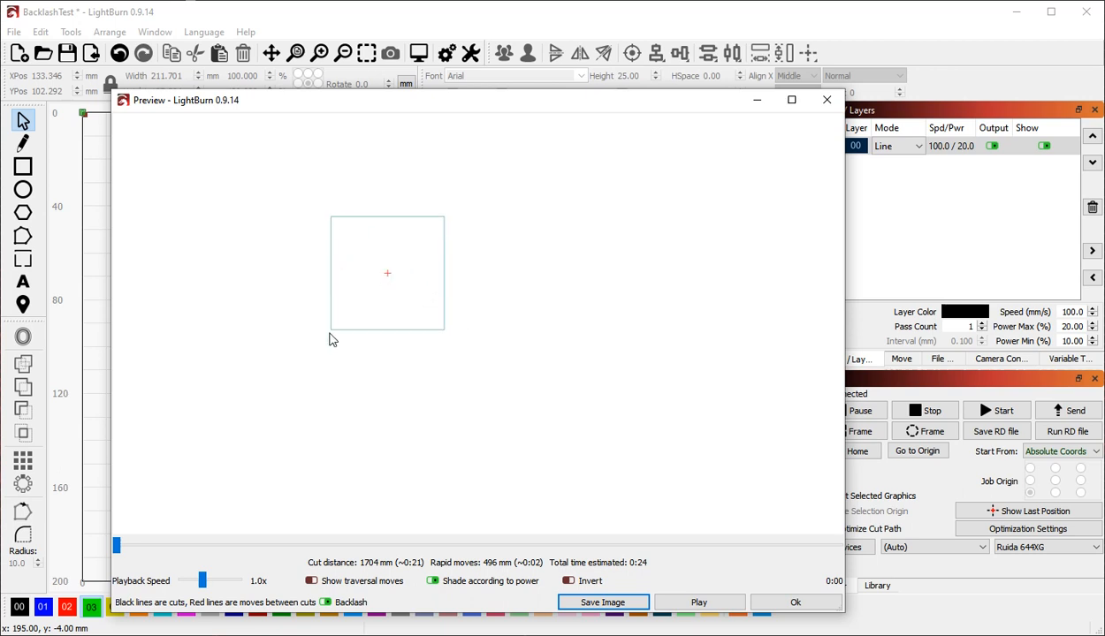
{"action": "mouse_move", "coordinate": [432, 283]}
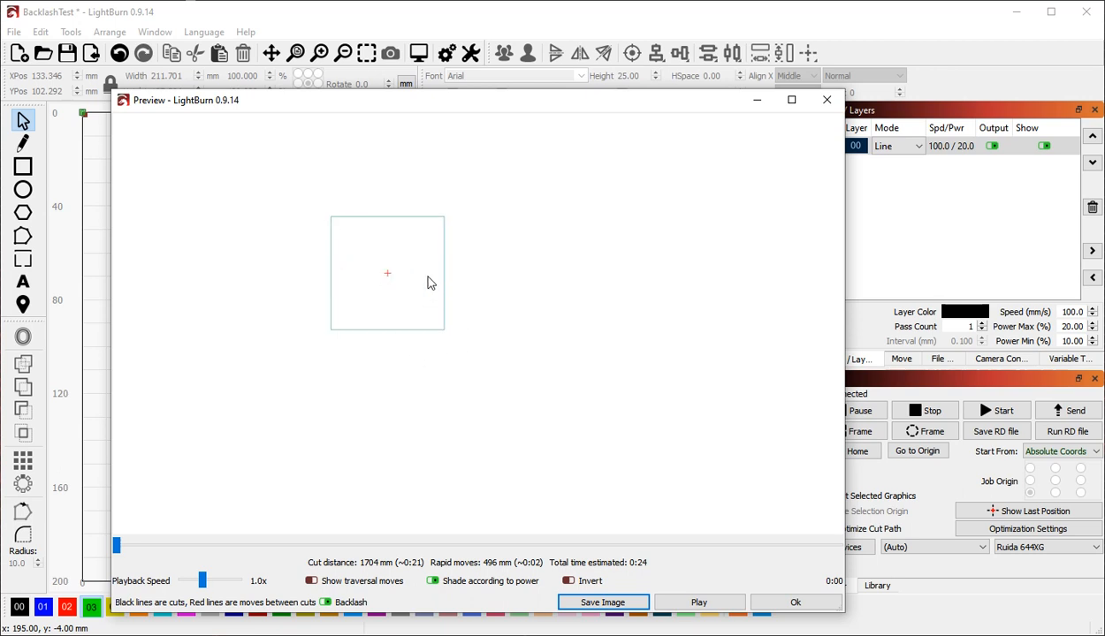
{"action": "mouse_move", "coordinate": [406, 245]}
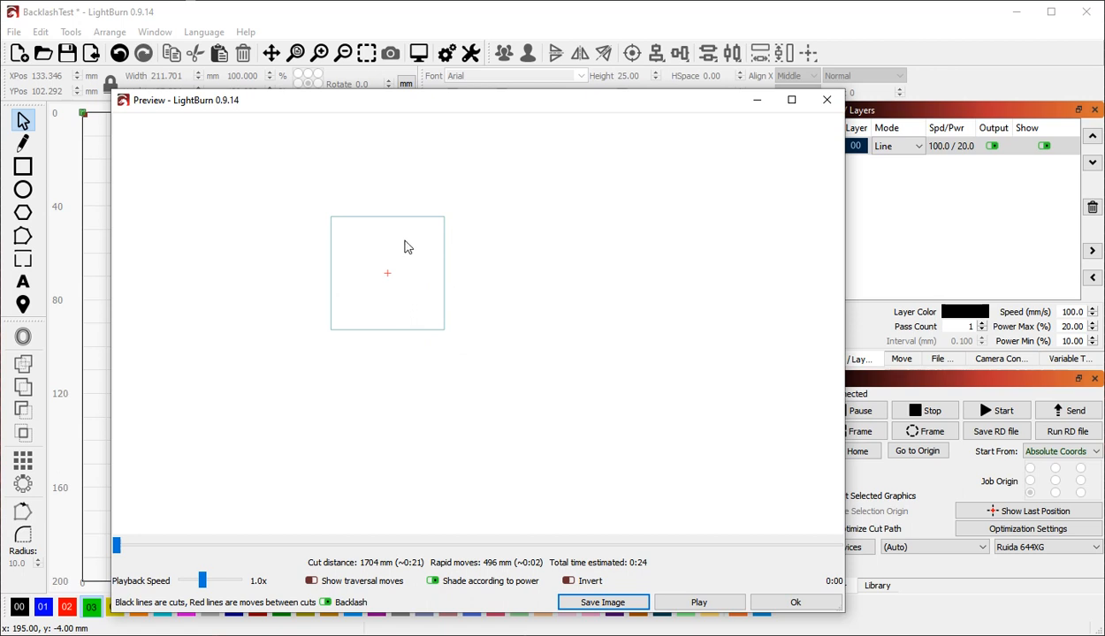
{"action": "mouse_move", "coordinate": [354, 285]}
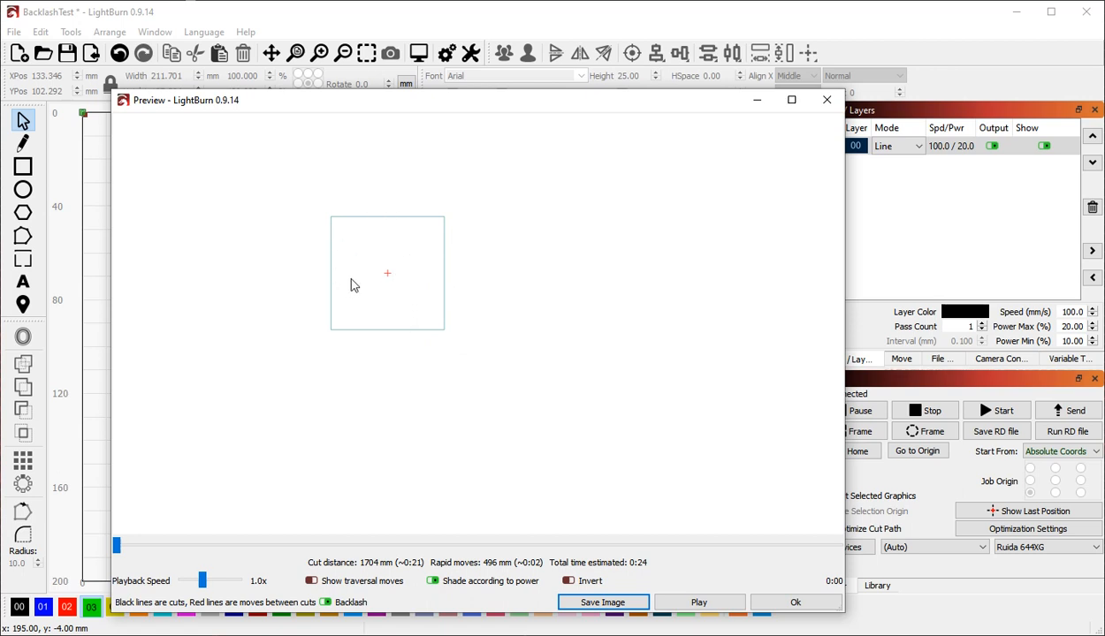
{"action": "mouse_move", "coordinate": [393, 307]}
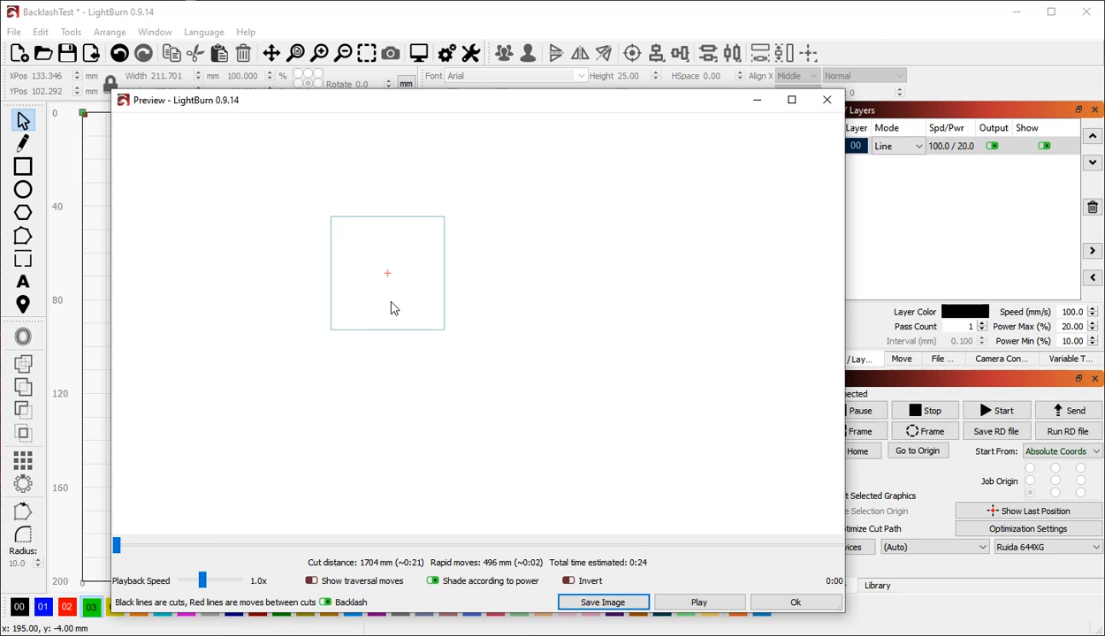
{"action": "mouse_move", "coordinate": [393, 281]}
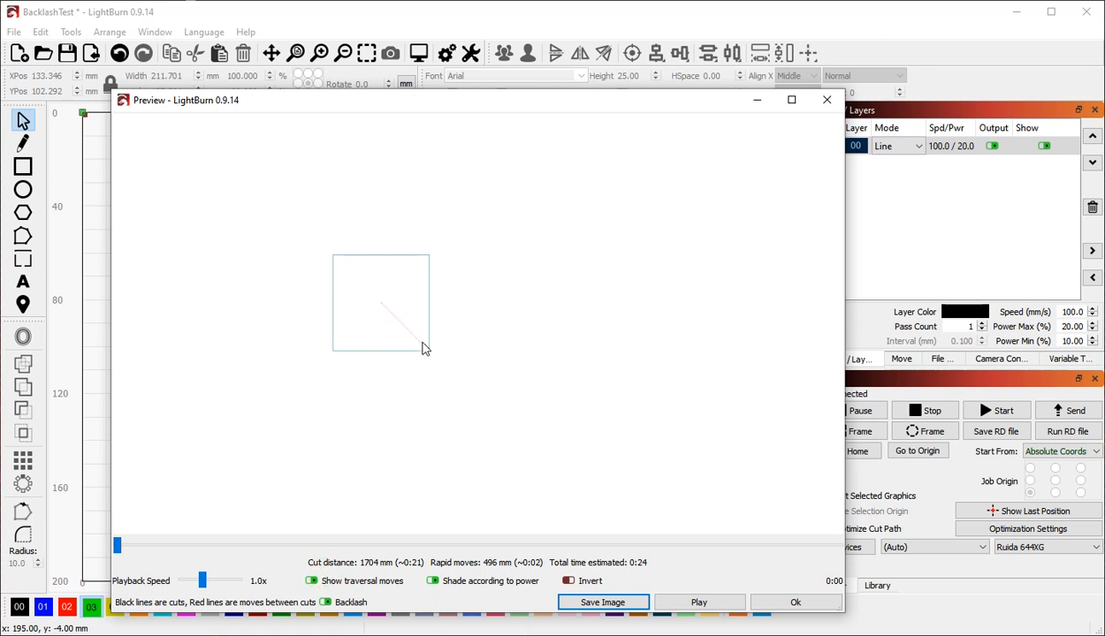
Play the unoptimized backlash simulation so the misaligned closures show
{"action": "left_click", "coordinate": [431, 579]}
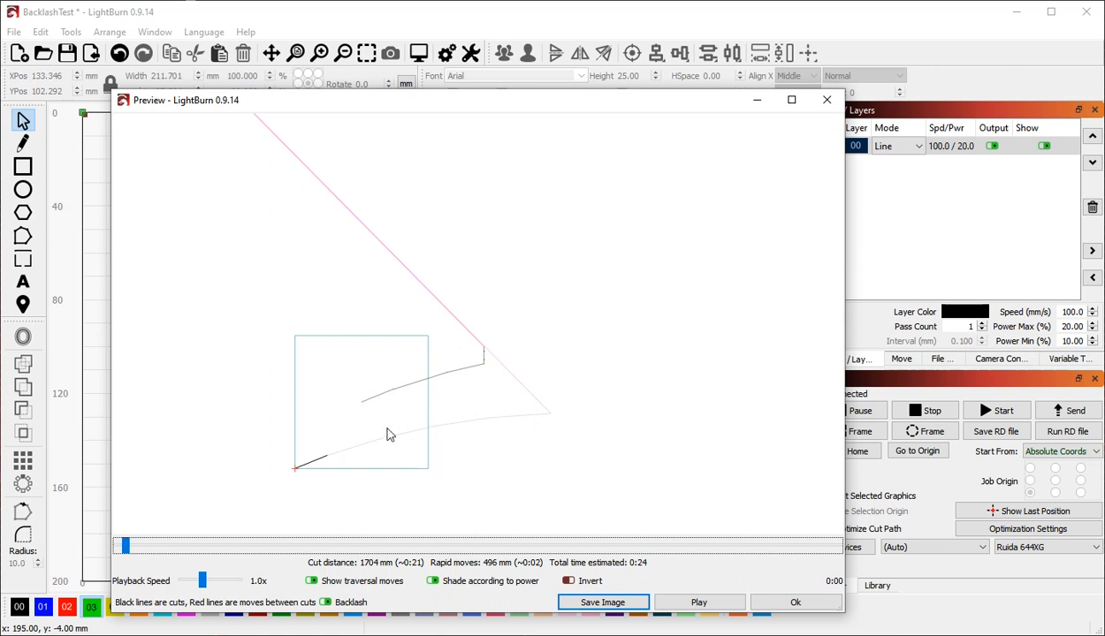
{"action": "mouse_move", "coordinate": [548, 419]}
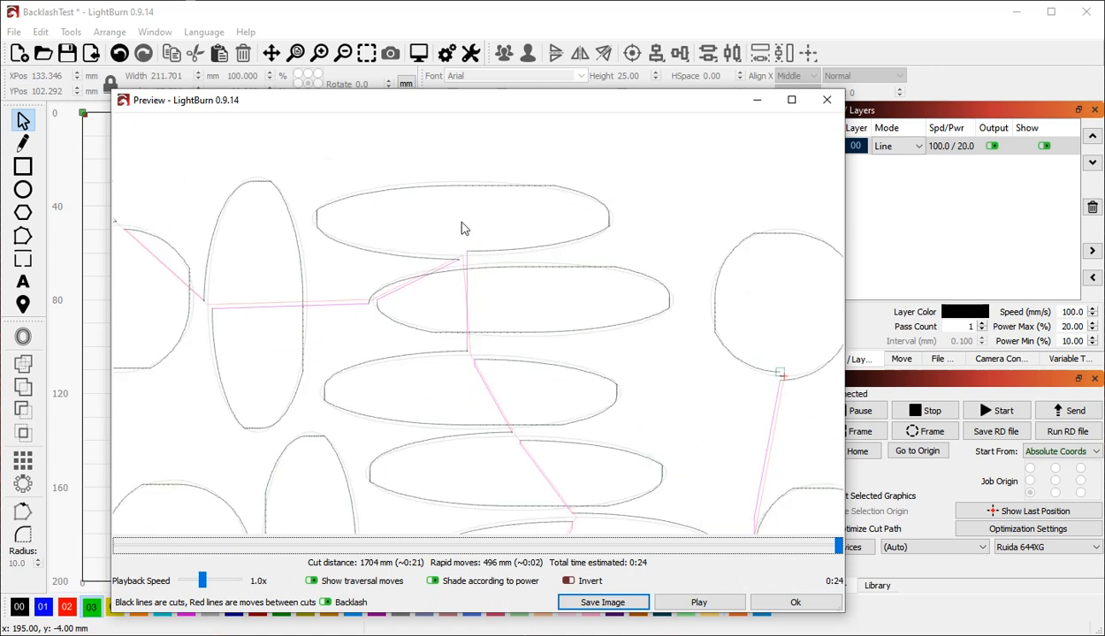
{"action": "mouse_move", "coordinate": [460, 394]}
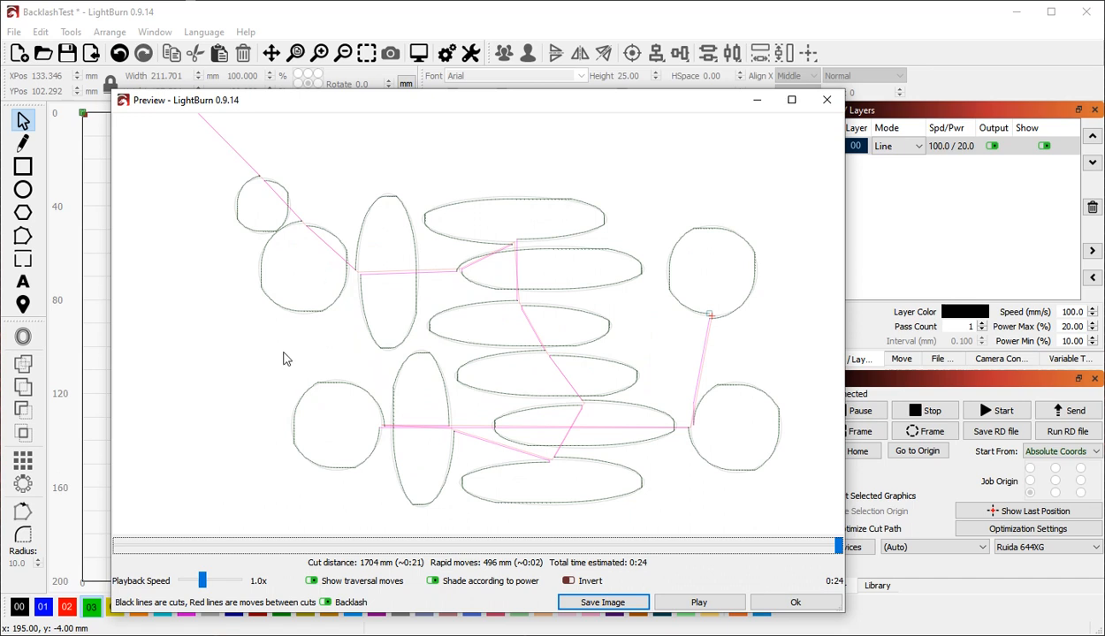
{"action": "mouse_move", "coordinate": [371, 346]}
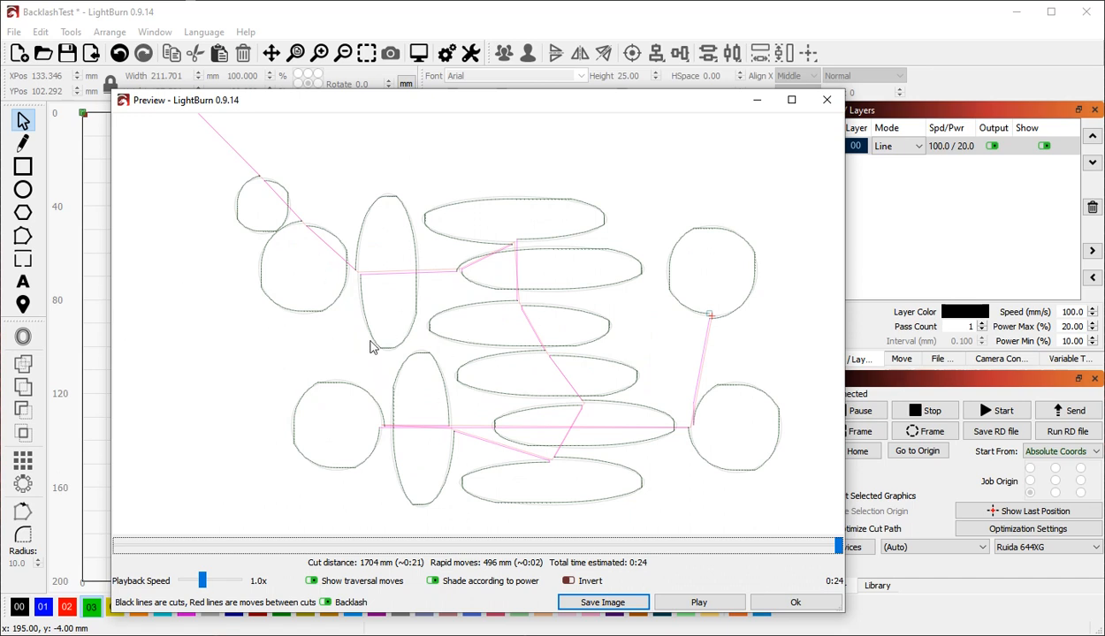
{"action": "mouse_move", "coordinate": [447, 334]}
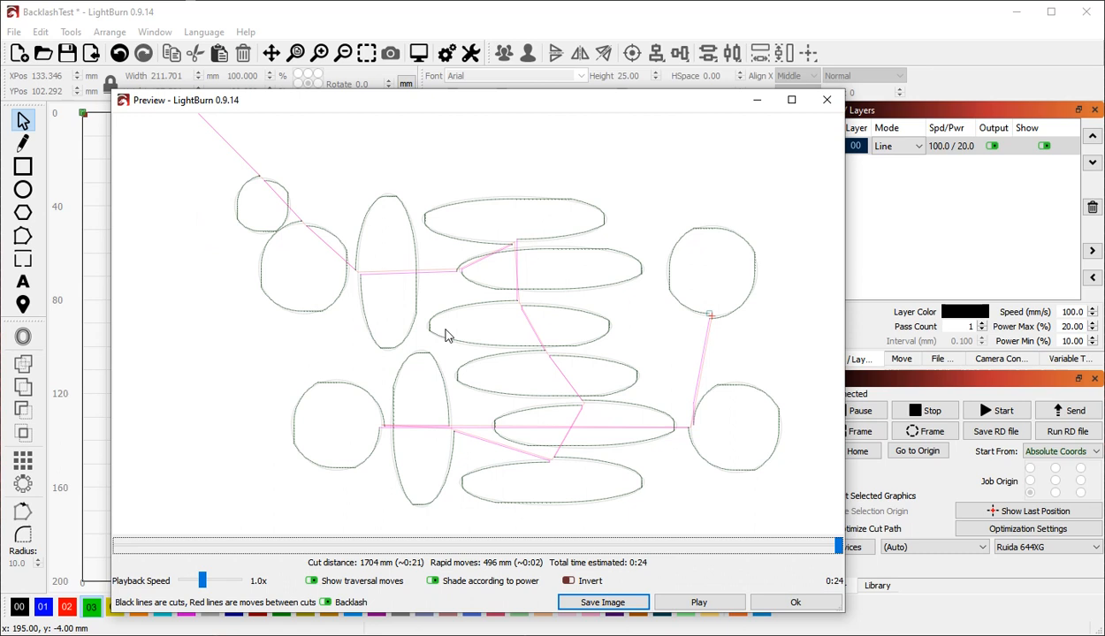
{"action": "mouse_move", "coordinate": [173, 210]}
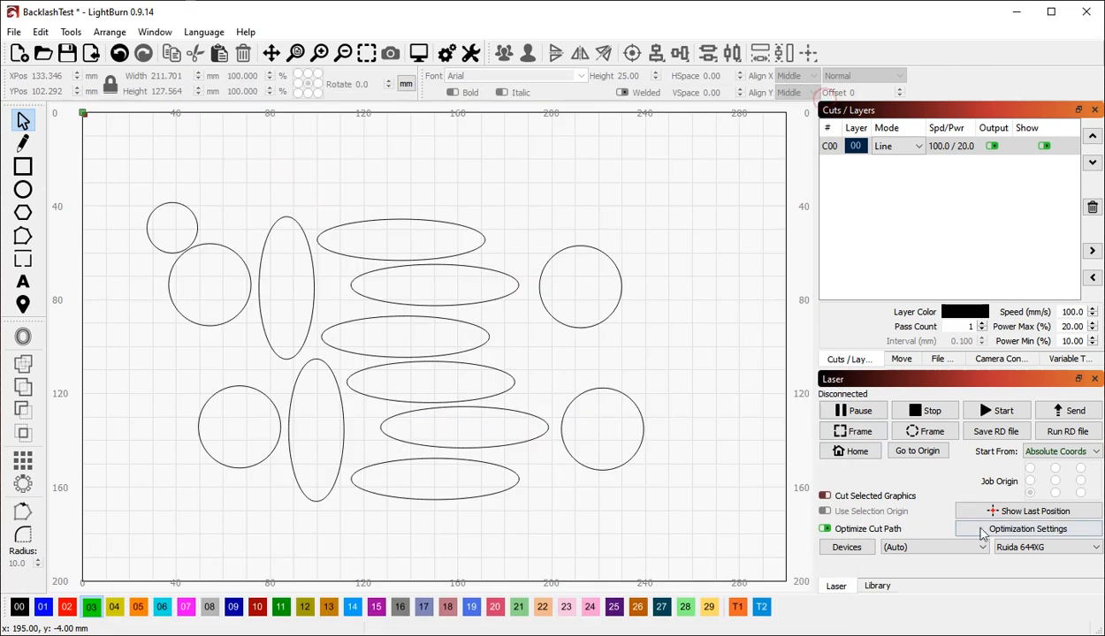
Enable Hide Backlash in Optimization Settings and reopen the preview, now 773 mm of rapids
{"action": "left_click", "coordinate": [1028, 529]}
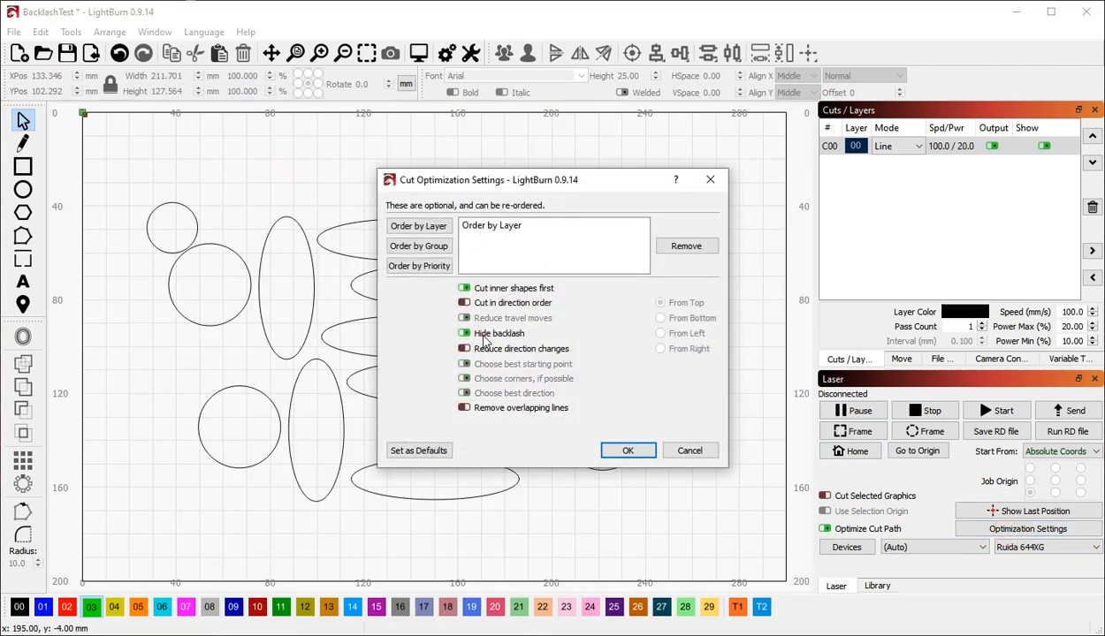
{"action": "left_click", "coordinate": [627, 451]}
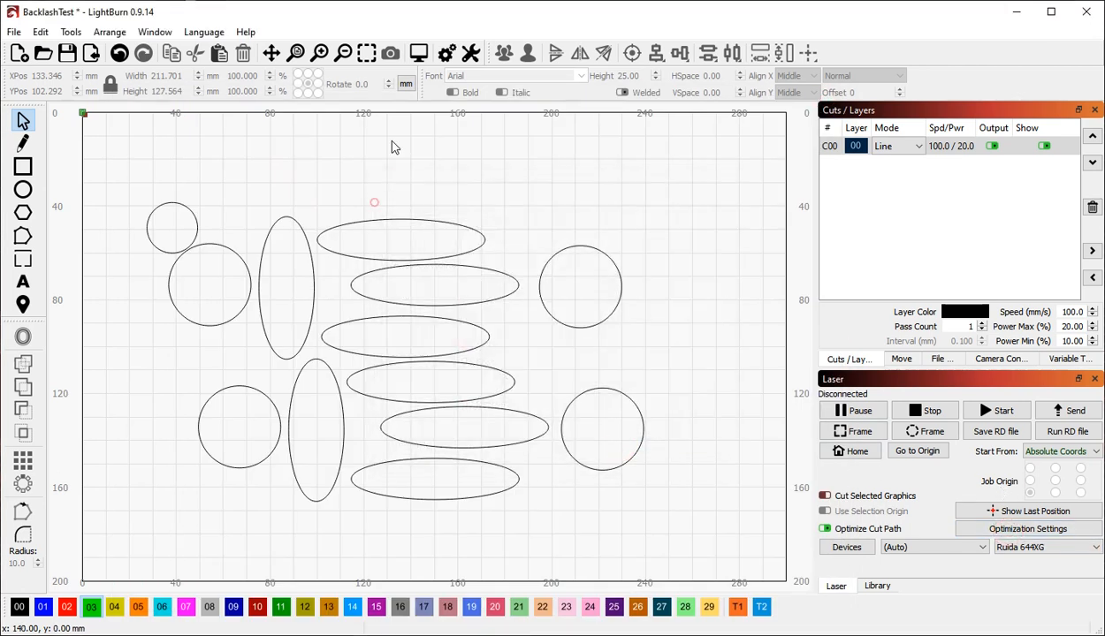
{"action": "left_click", "coordinate": [417, 53]}
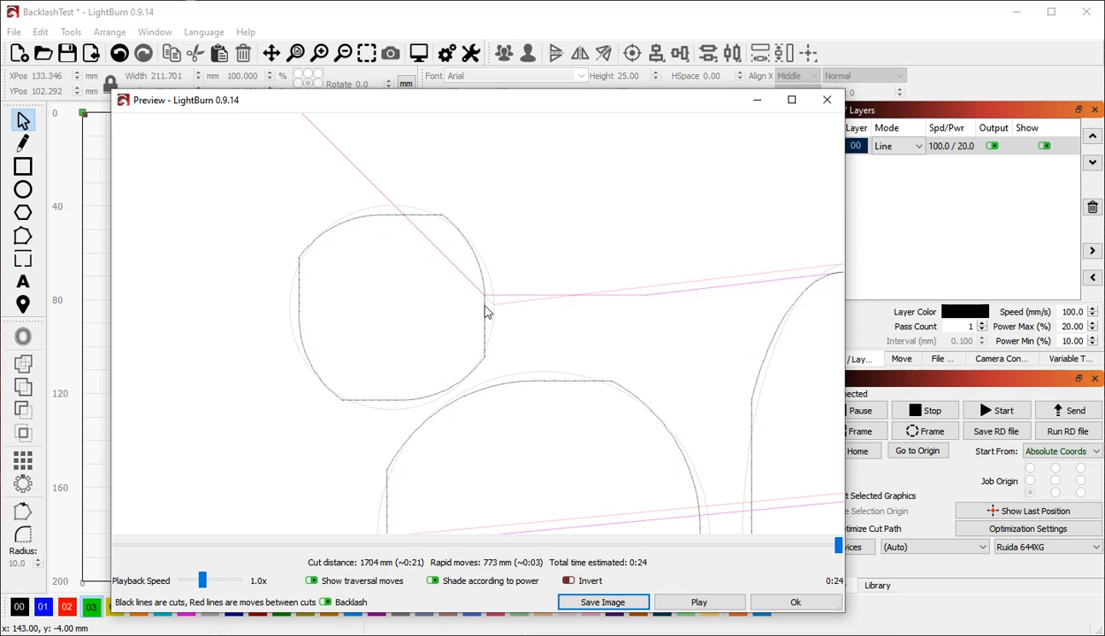
{"action": "mouse_move", "coordinate": [492, 315]}
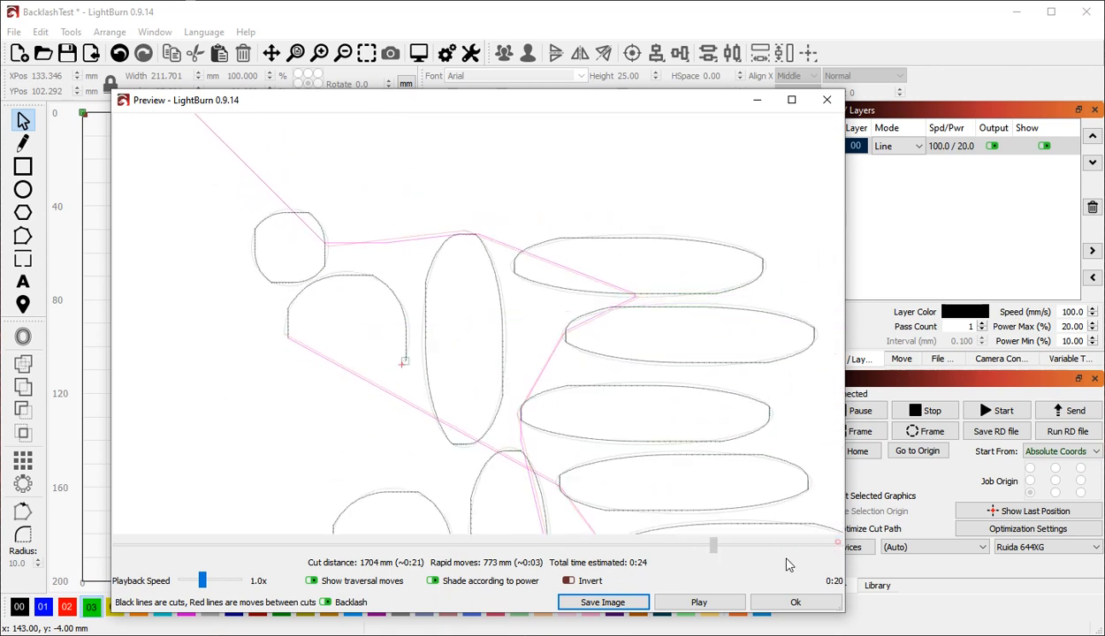
Rewind the backlash-hidden simulation to the first rapid move
{"action": "left_click_drag", "start_coordinate": [712, 545], "coordinate": [124, 545]}
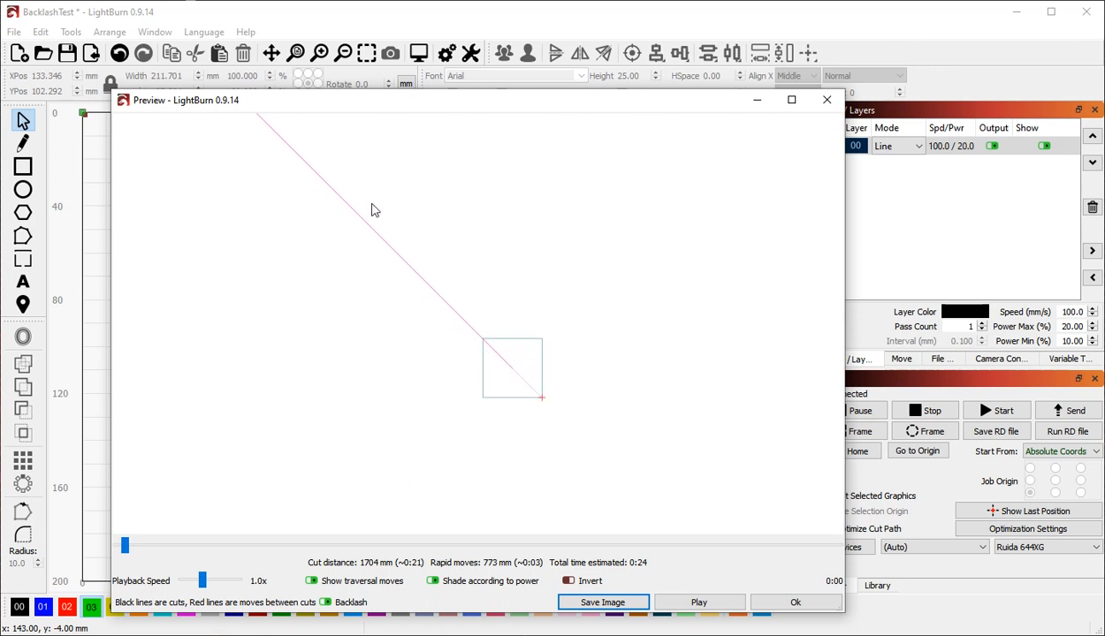
{"action": "mouse_move", "coordinate": [591, 417]}
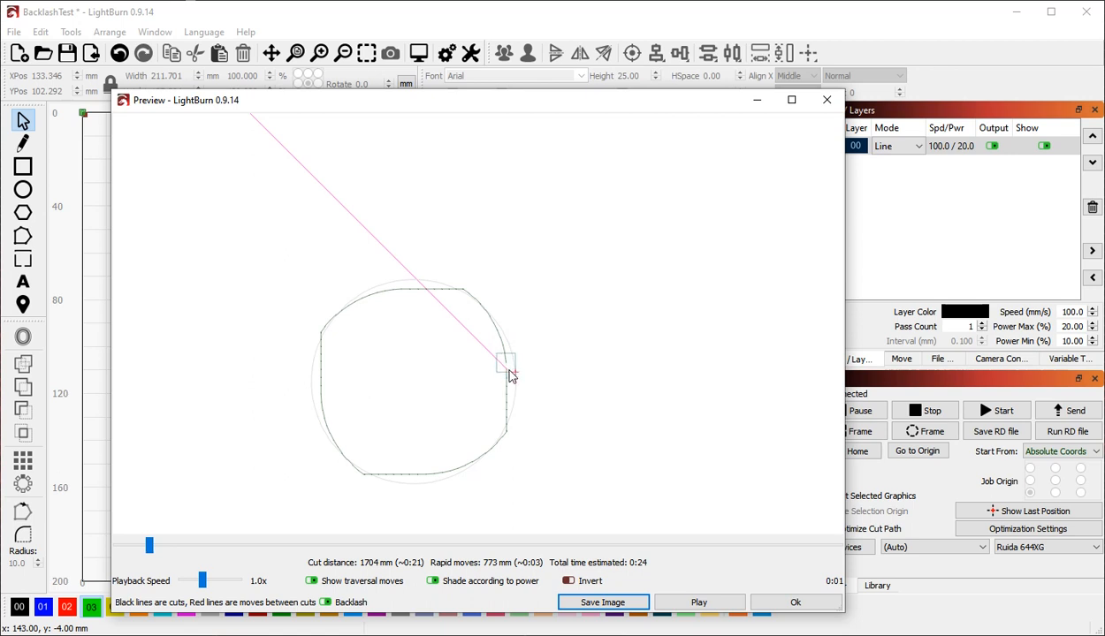
{"action": "mouse_move", "coordinate": [506, 375]}
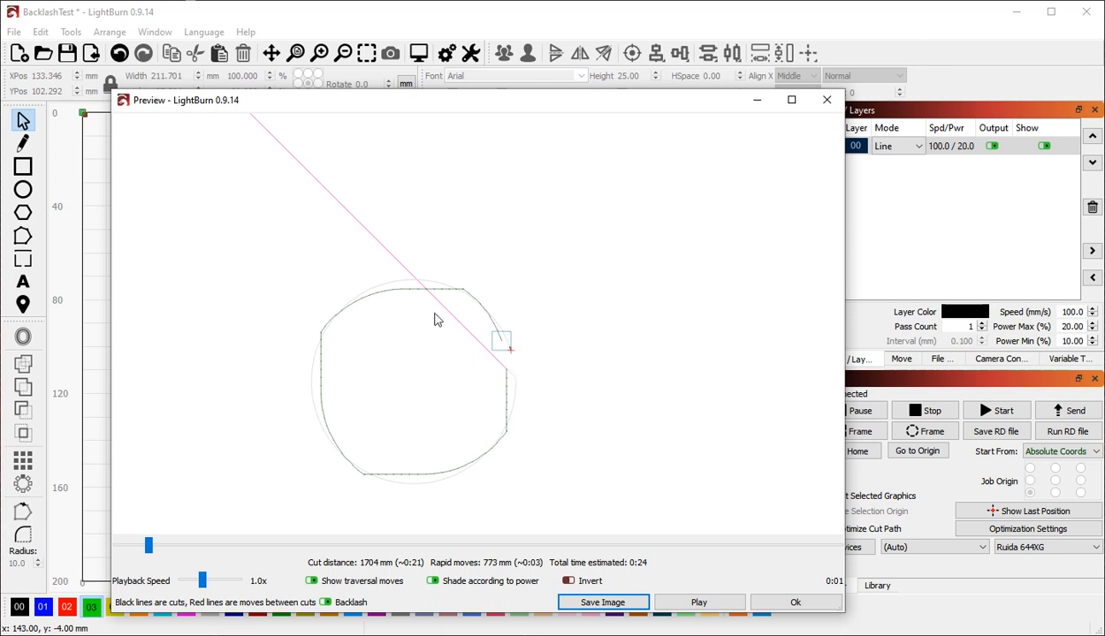
{"action": "mouse_move", "coordinate": [456, 294]}
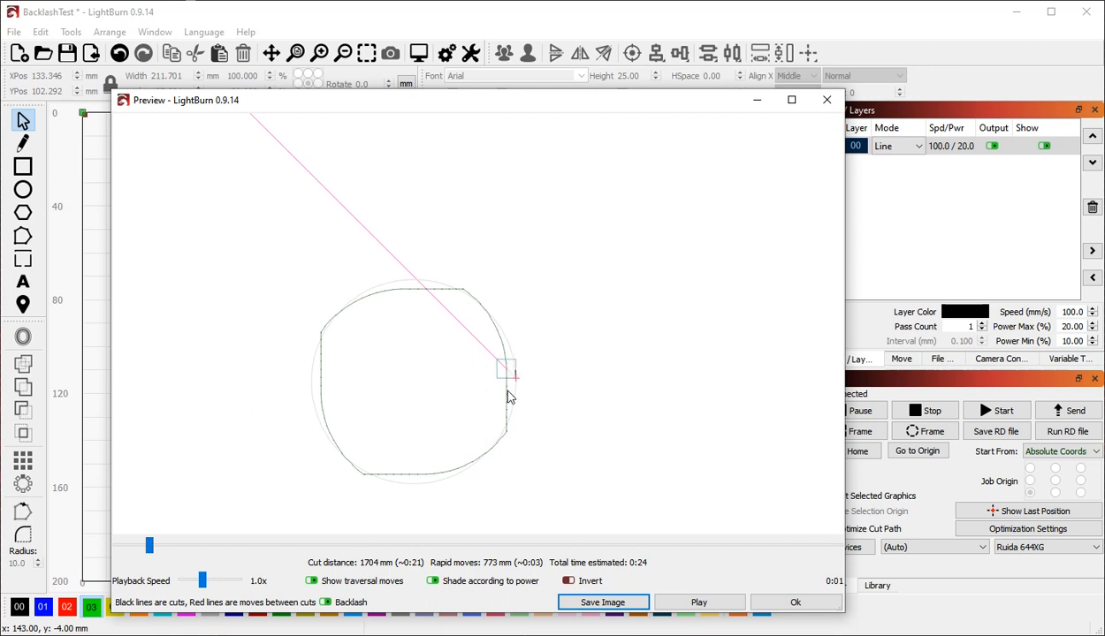
{"action": "mouse_move", "coordinate": [433, 446]}
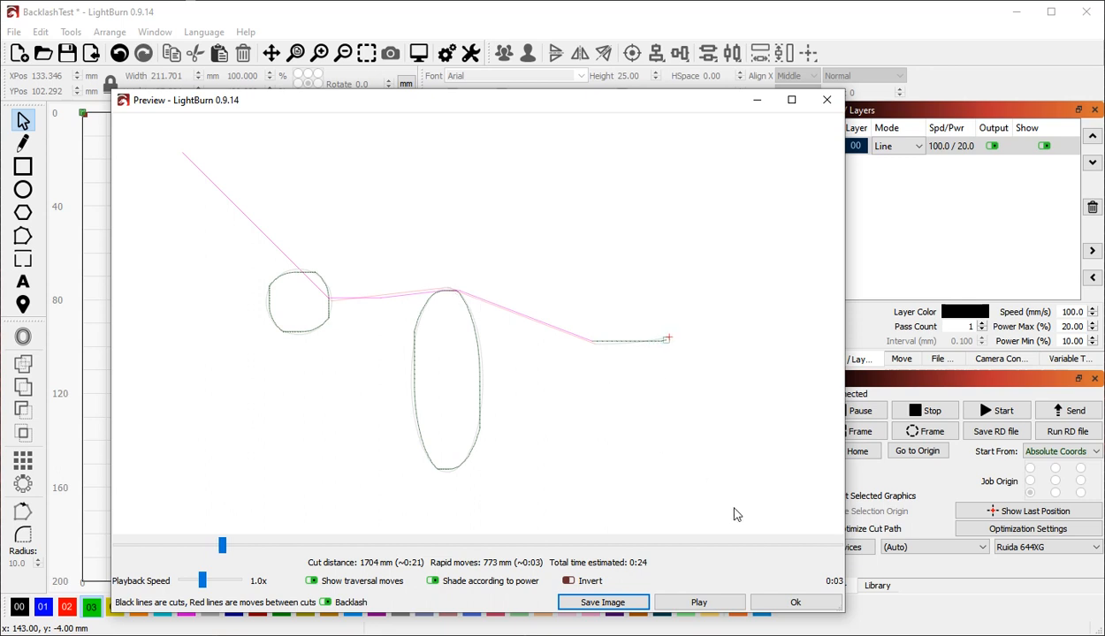
Scrub and play through the horizontal ellipses to about 17 s, checking their closure points
{"action": "left_click_drag", "start_coordinate": [221, 545], "coordinate": [244, 545]}
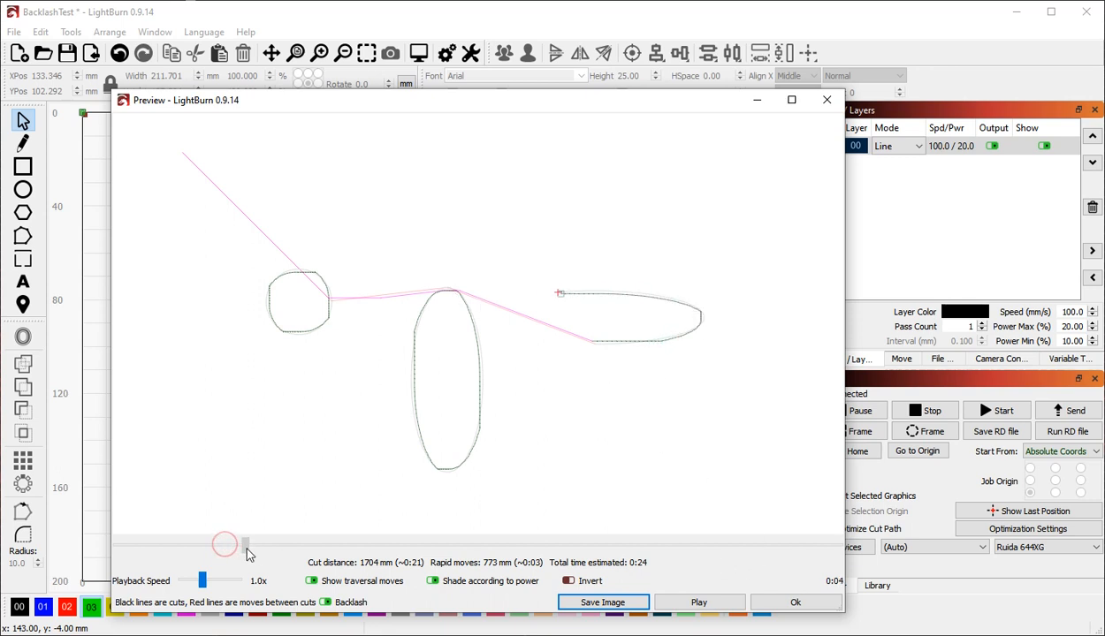
{"action": "left_click_drag", "start_coordinate": [223, 544], "coordinate": [320, 544]}
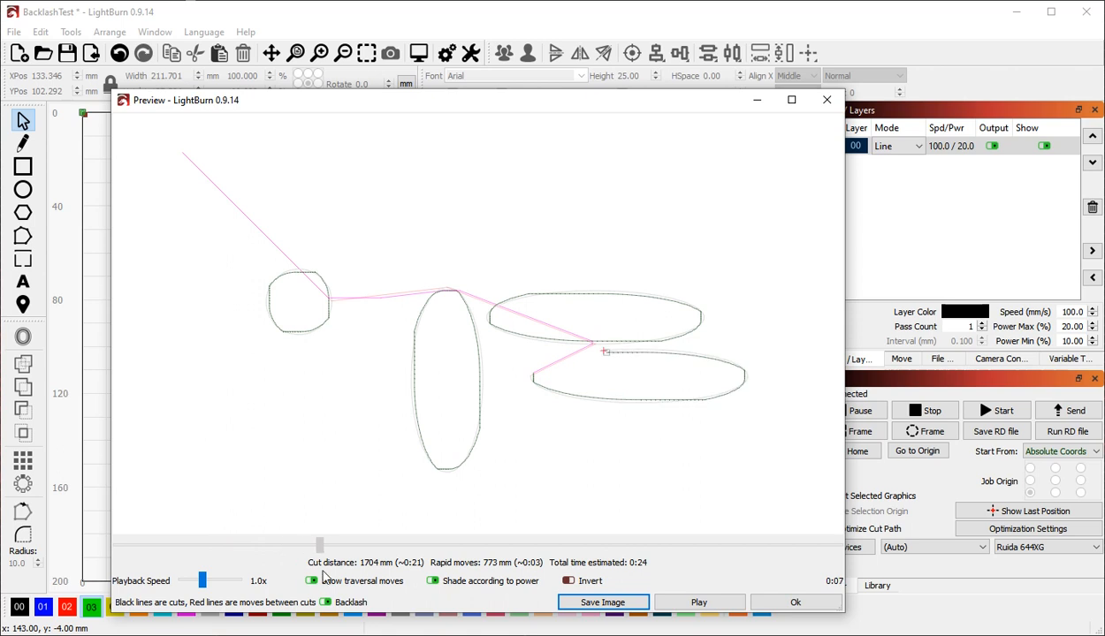
{"action": "left_click", "coordinate": [699, 601]}
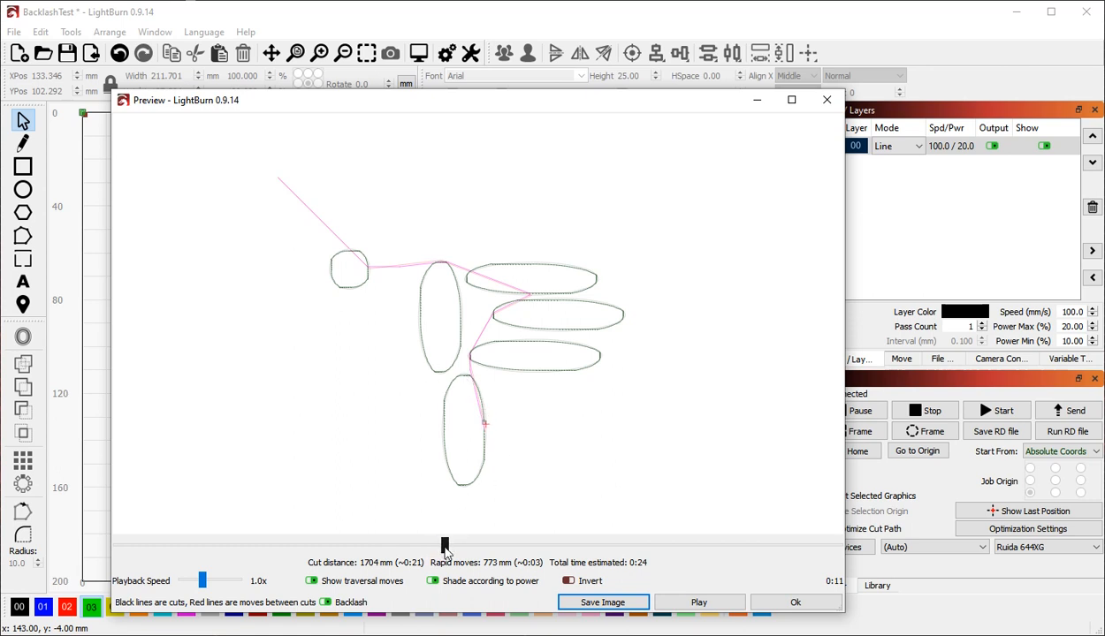
{"action": "left_click_drag", "start_coordinate": [445, 542], "coordinate": [480, 543]}
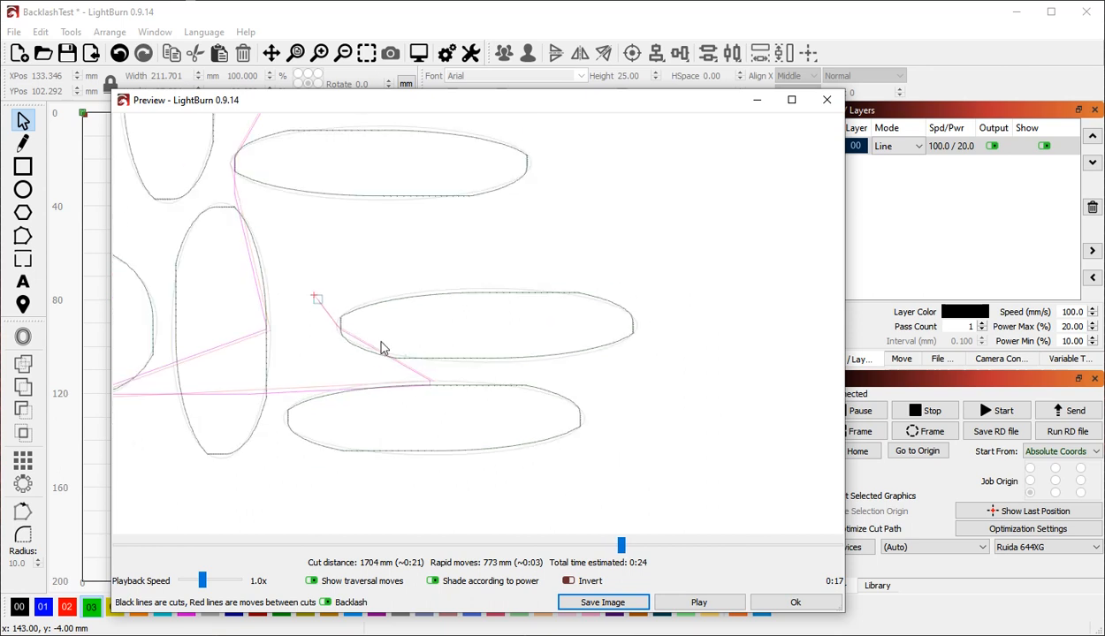
{"action": "left_click", "coordinate": [698, 601]}
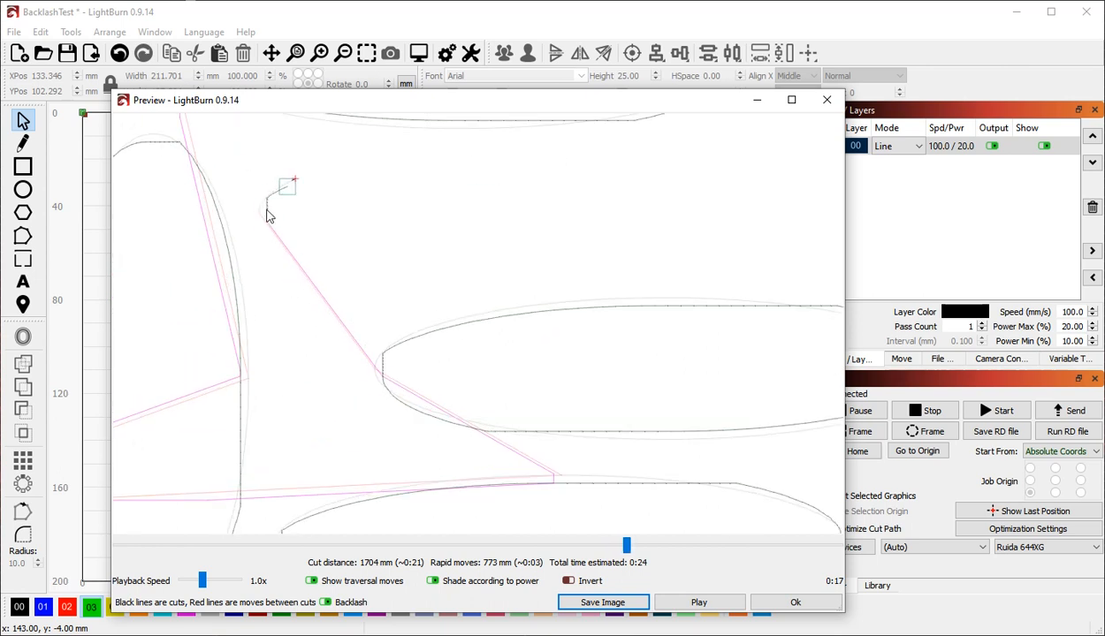